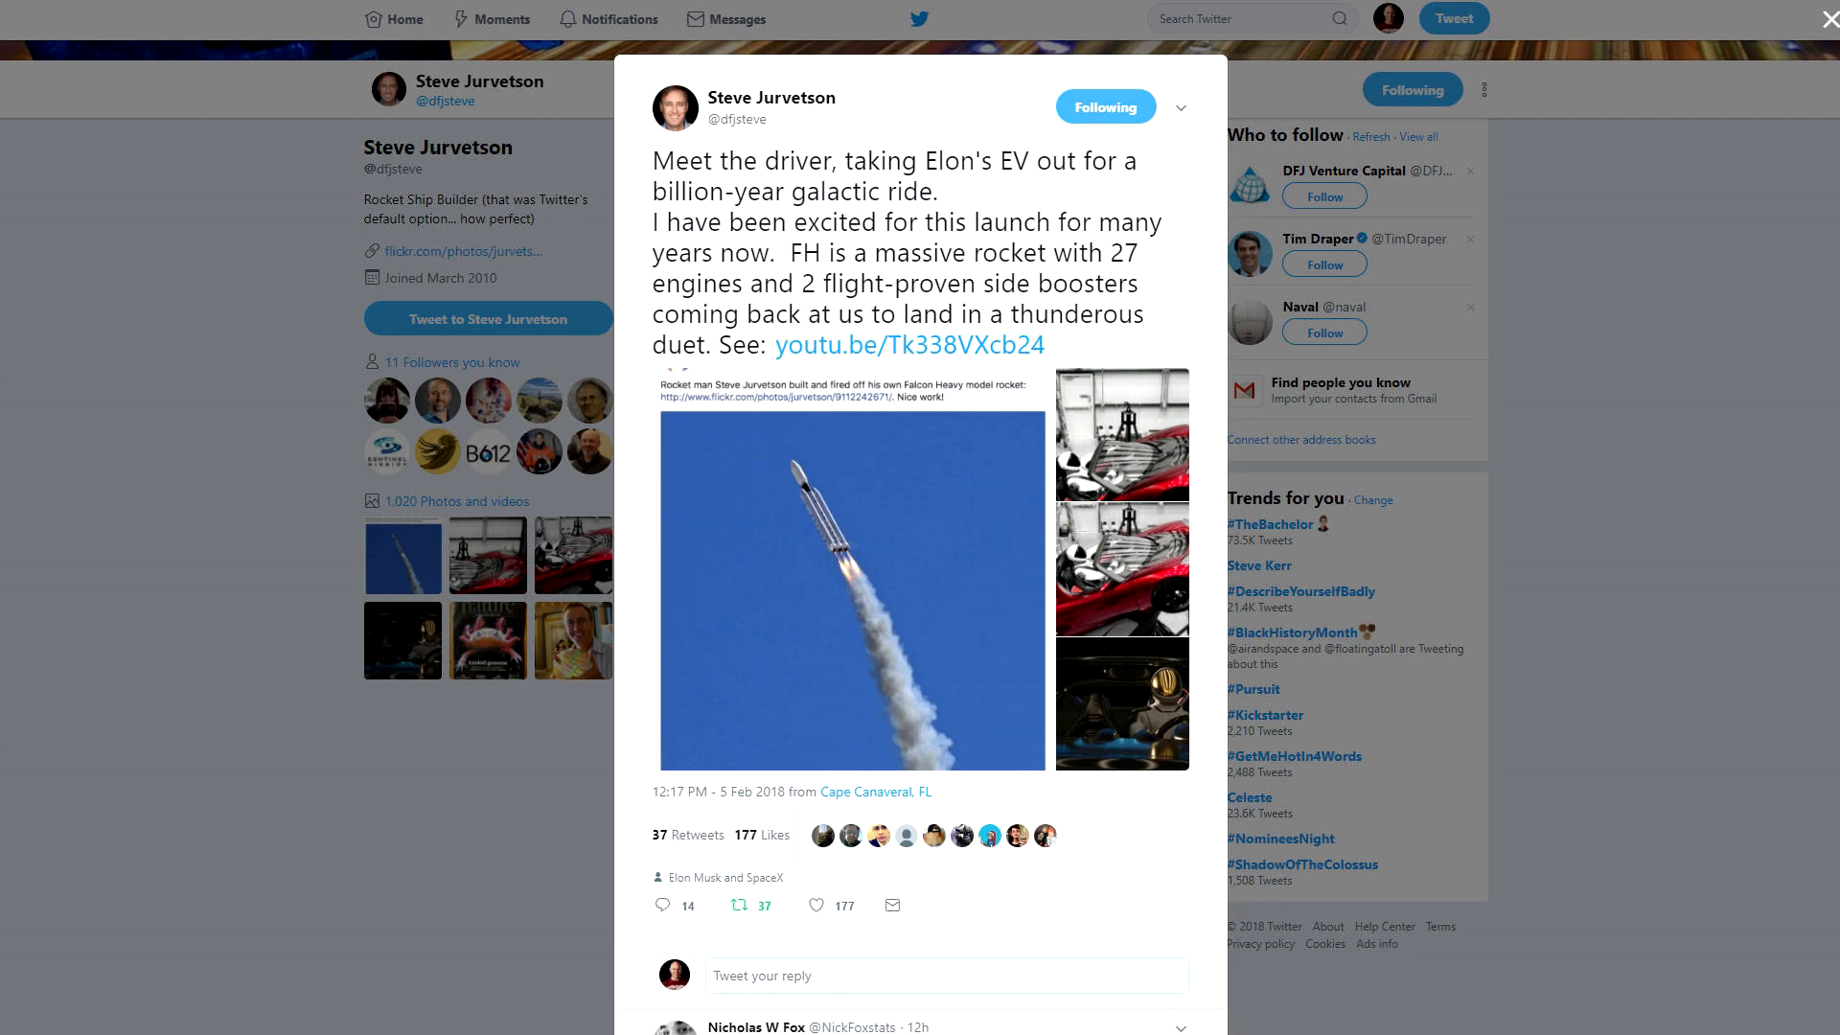
- View the red Roadster photo of the spacesuited driver full-size in the media viewer
click(851, 569)
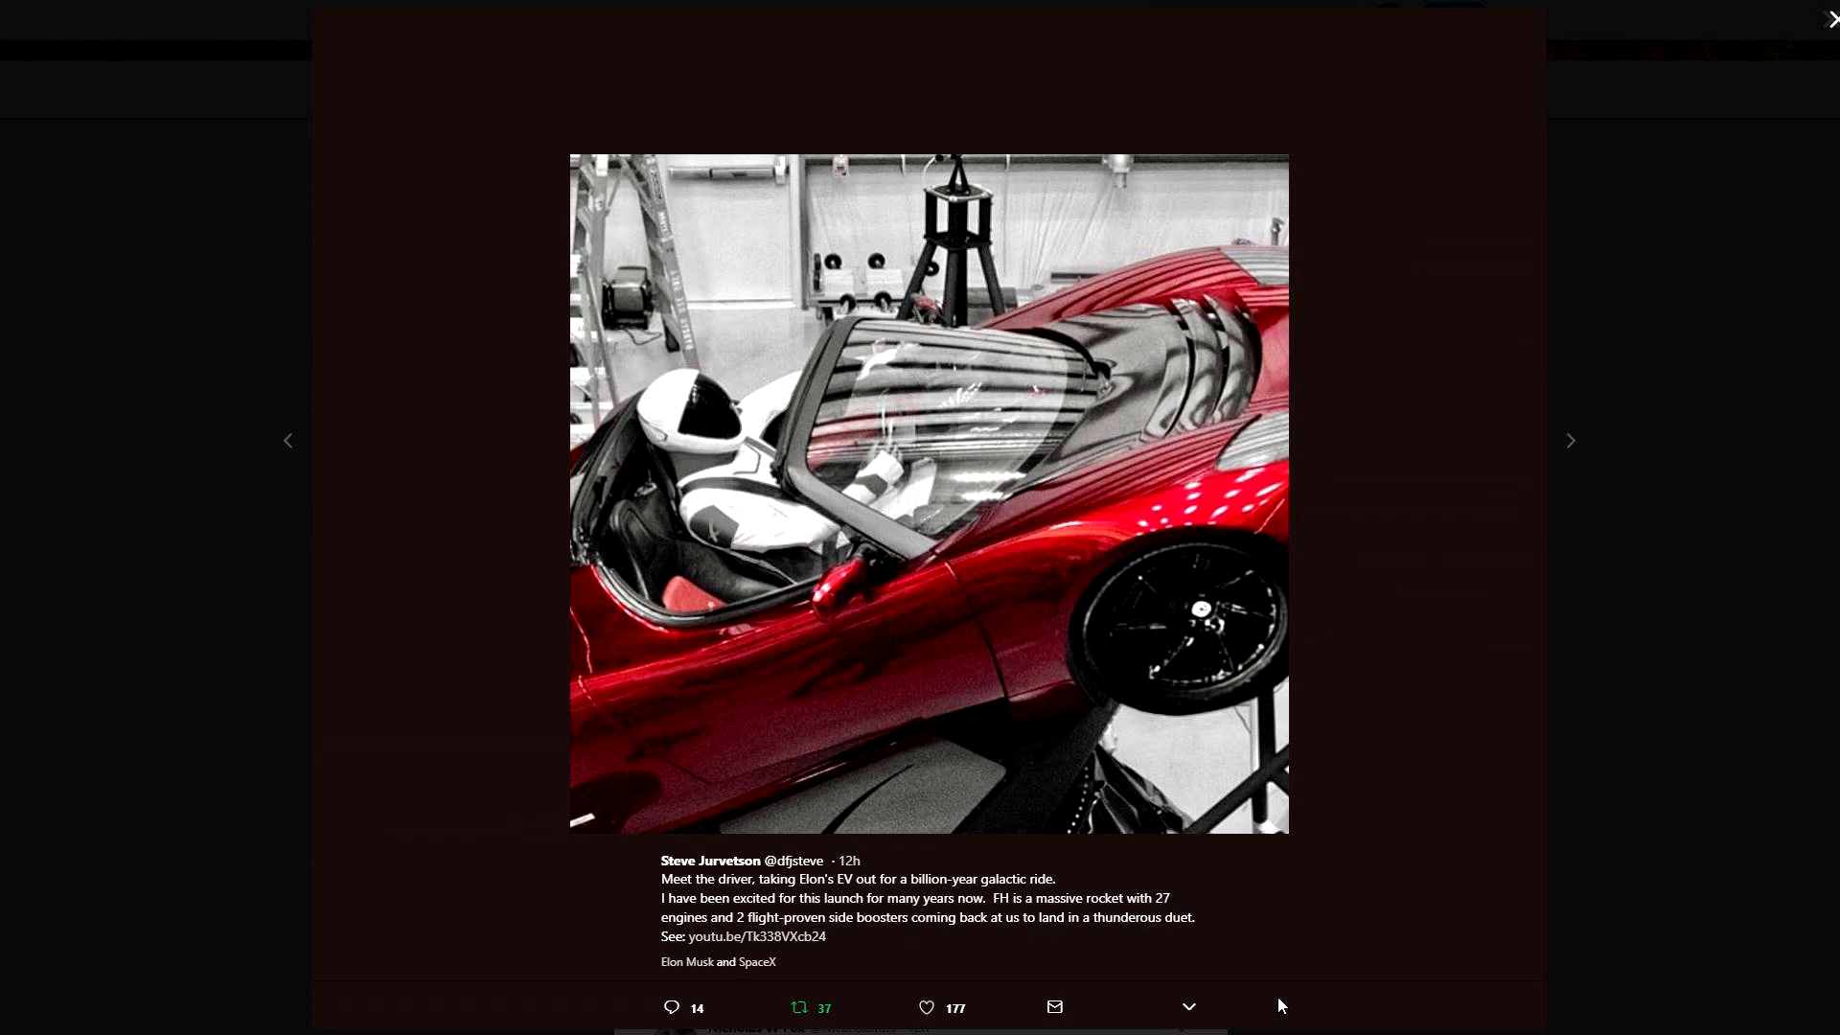
- Show the next photo: the spacesuited driver from behind against a starry sky
click(1569, 441)
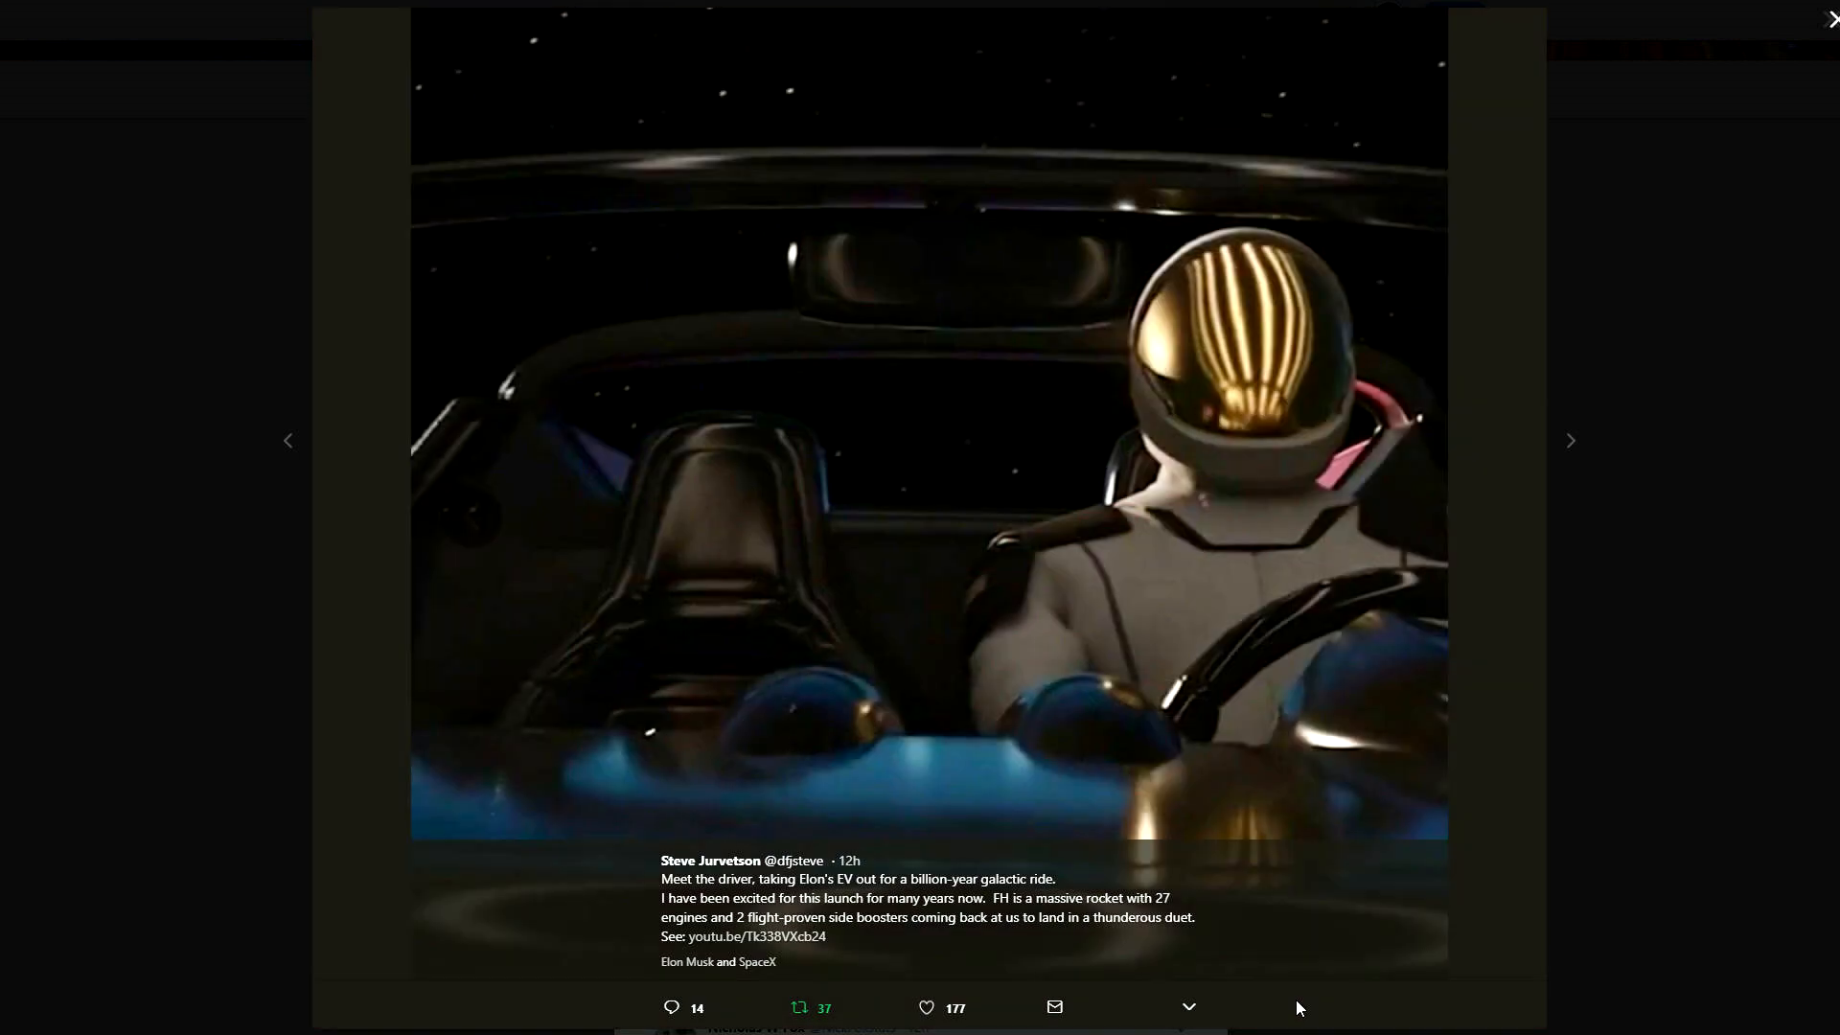